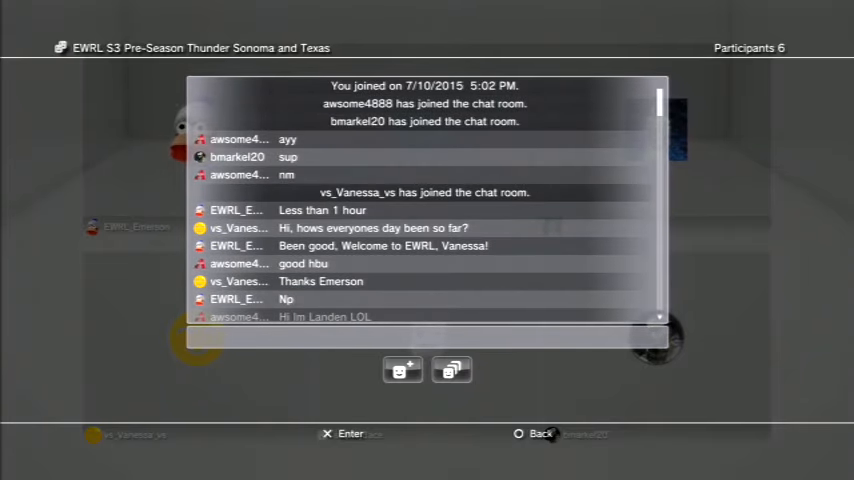
Scroll down the chat log to read the greetings from newly joined players.
scroll("down", 3)
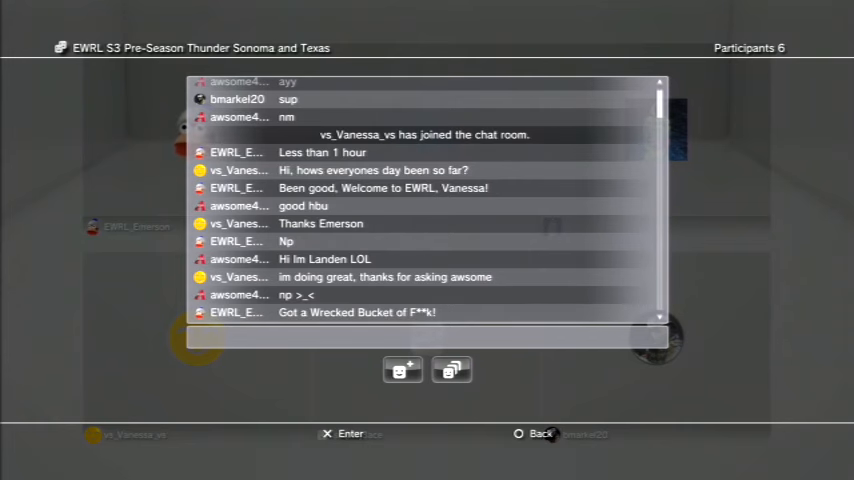
scroll("down", 3)
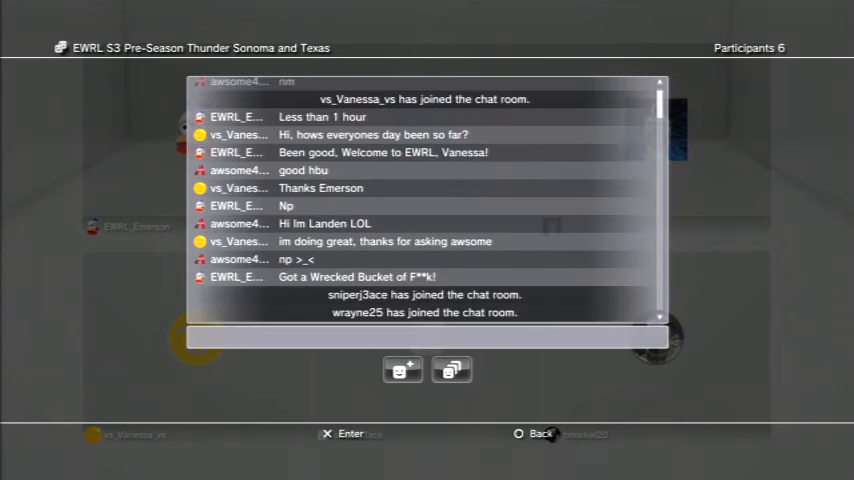
scroll("down", 3)
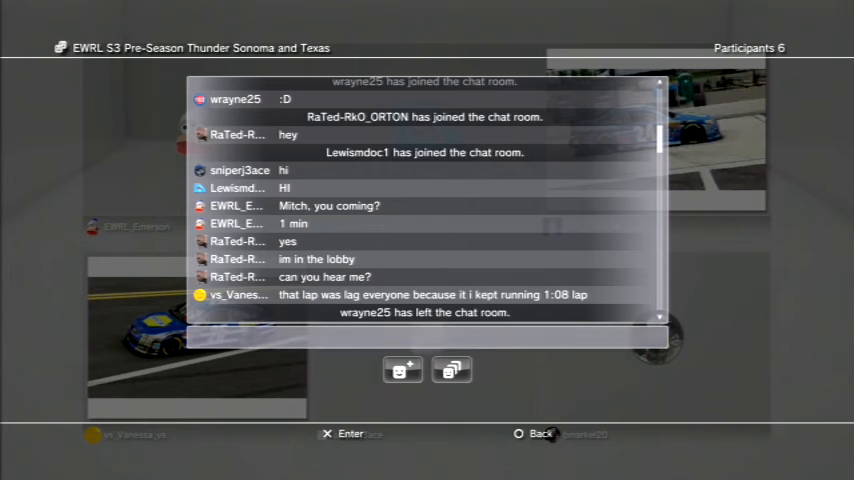
Scroll to the end of the chat log to read the rain delay announcement.
scroll("down", 3)
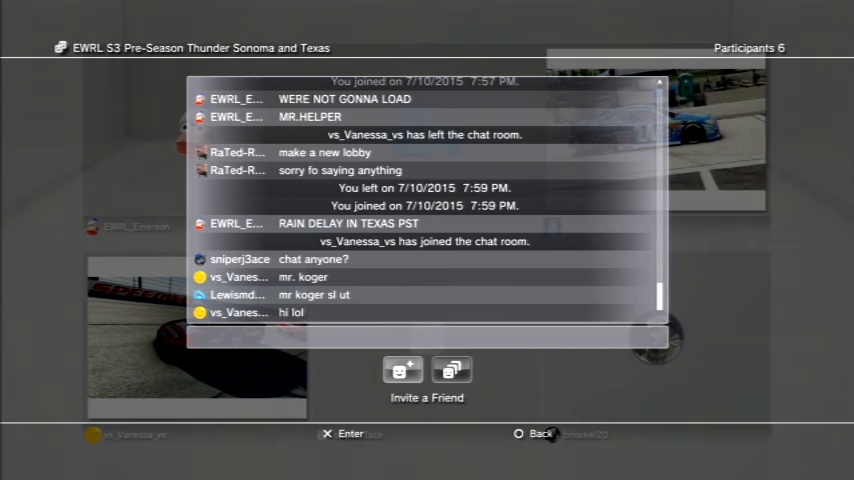
Type a short message into the chat text field.
left_click(426, 392)
type("TOOM")
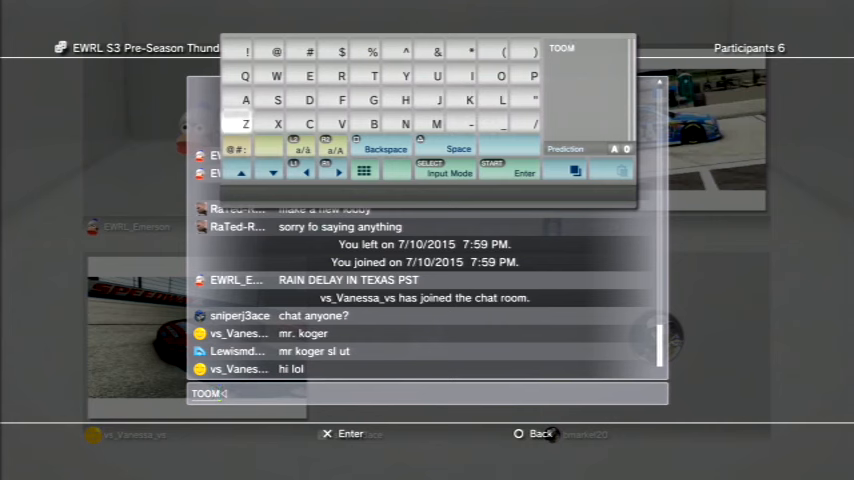
type("ANY")
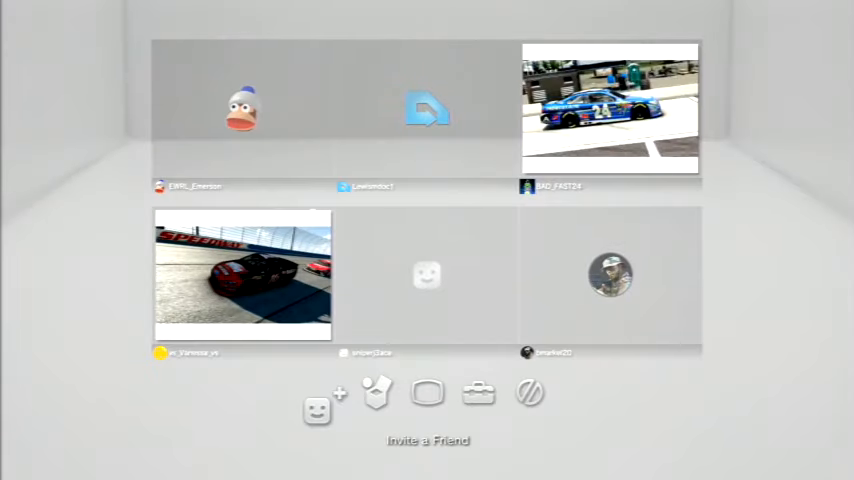
Choose Display Photo from the Tools options to browse photos by album.
left_click(376, 393)
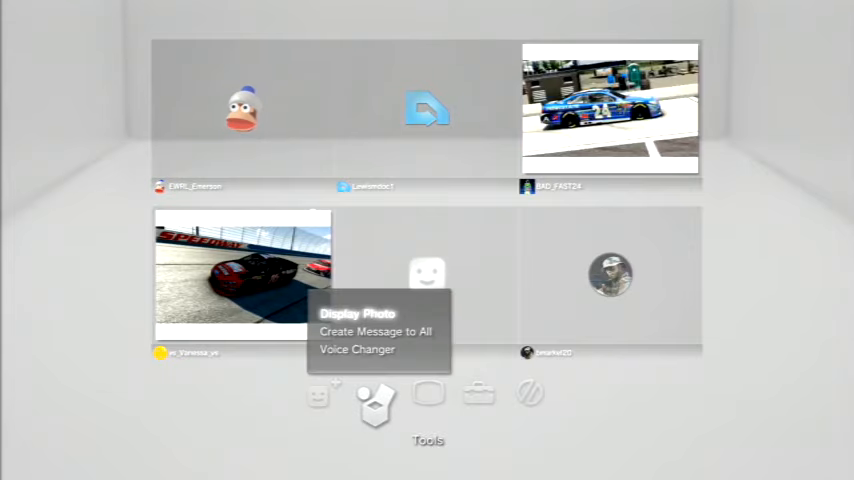
left_click(357, 313)
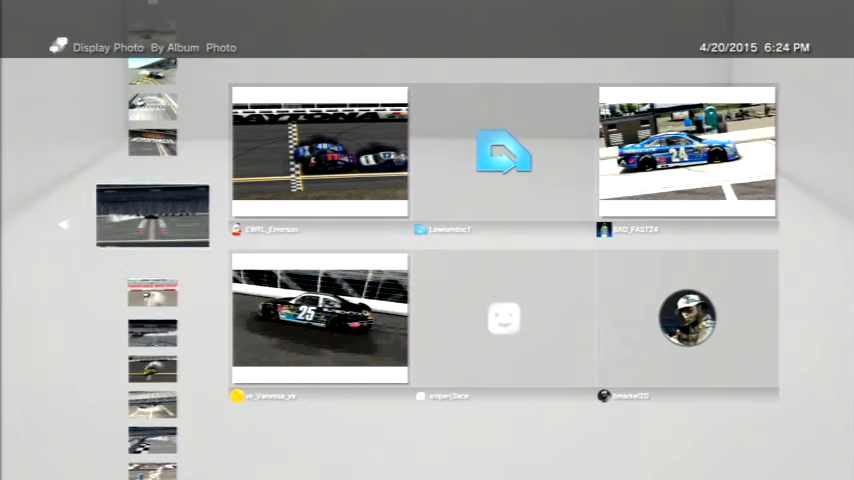
Scroll the album list to open the Kentucky album, previewing the Lowe's checkered-flag image.
scroll("down", 3)
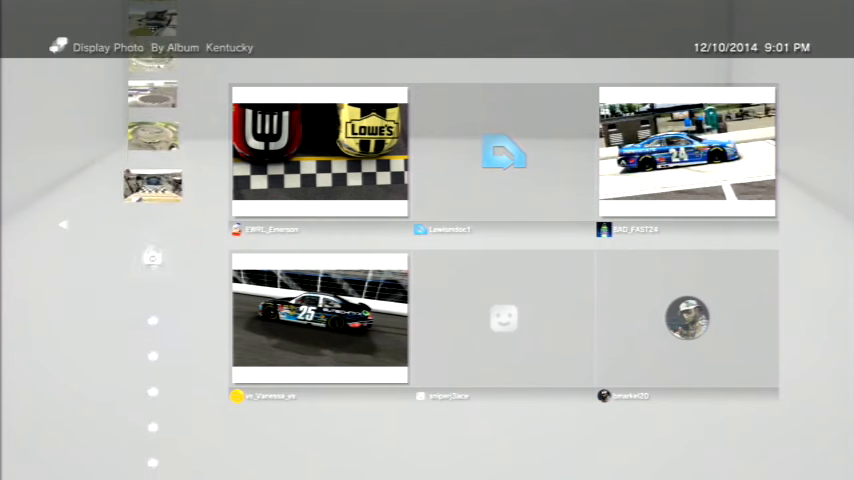
Return to the Photo album and scroll through its racing thumbnails.
scroll("down", 3)
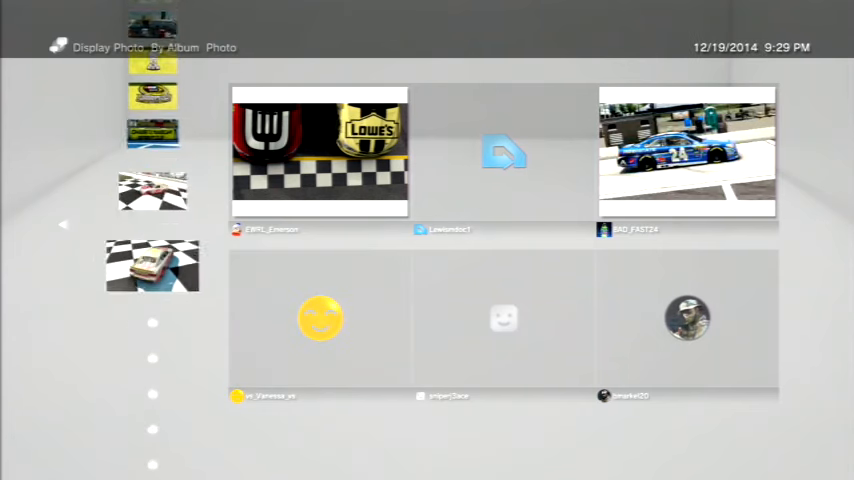
scroll("down", 3)
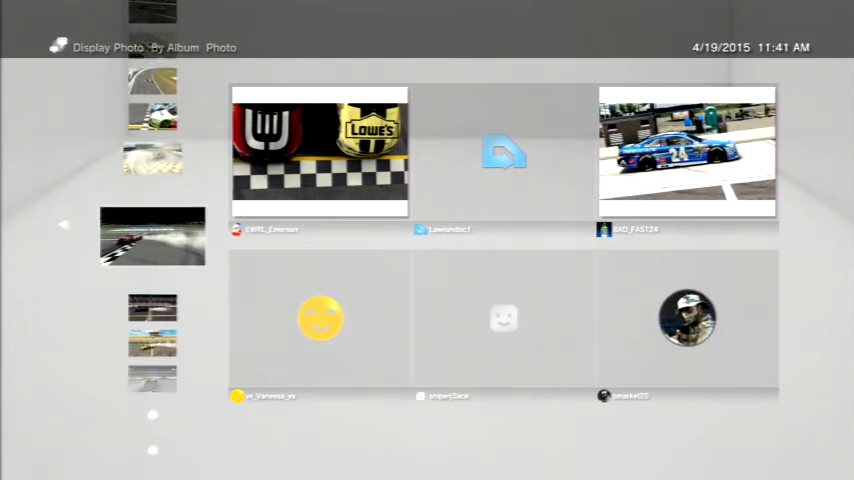
scroll("down", 3)
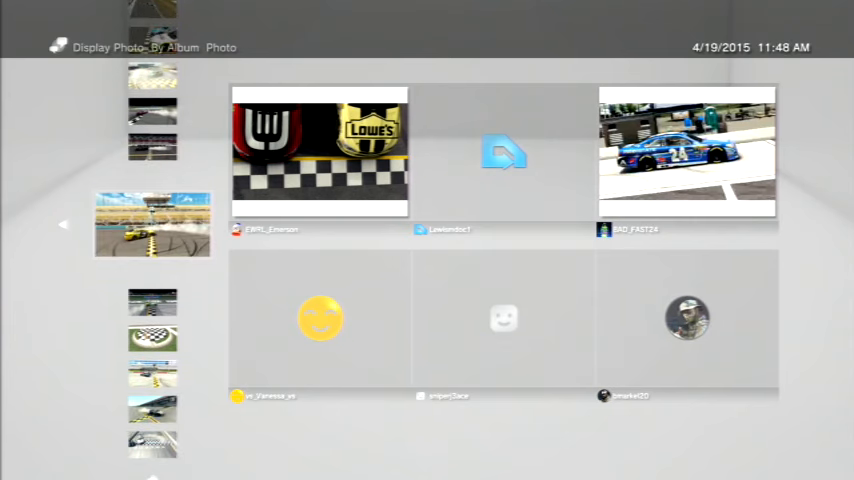